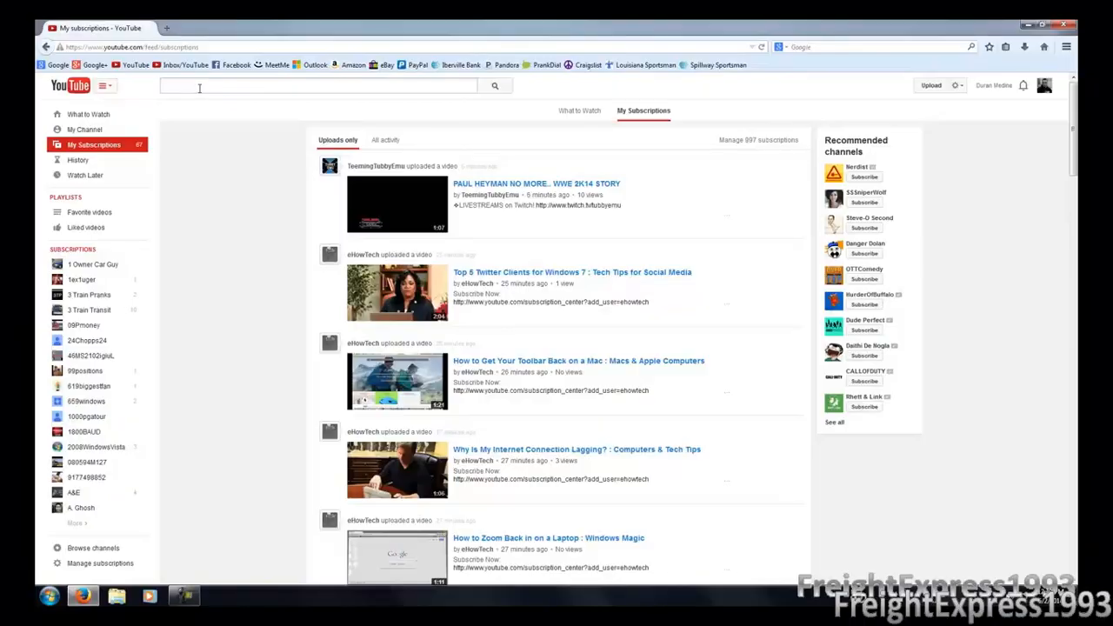
mouse_move(166, 28)
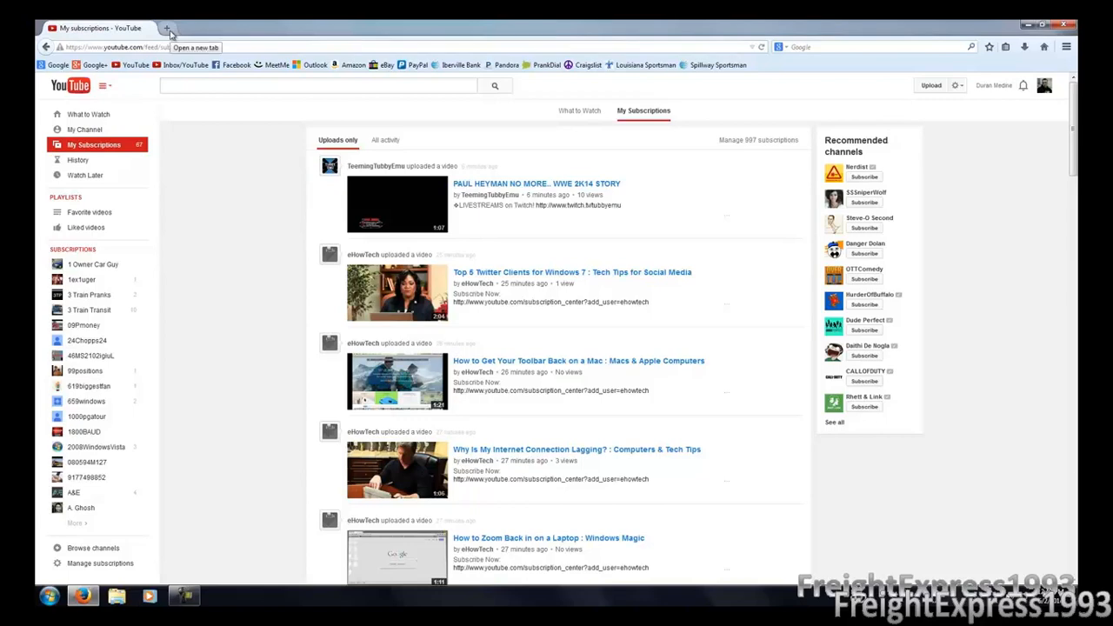
mouse_move(212, 150)
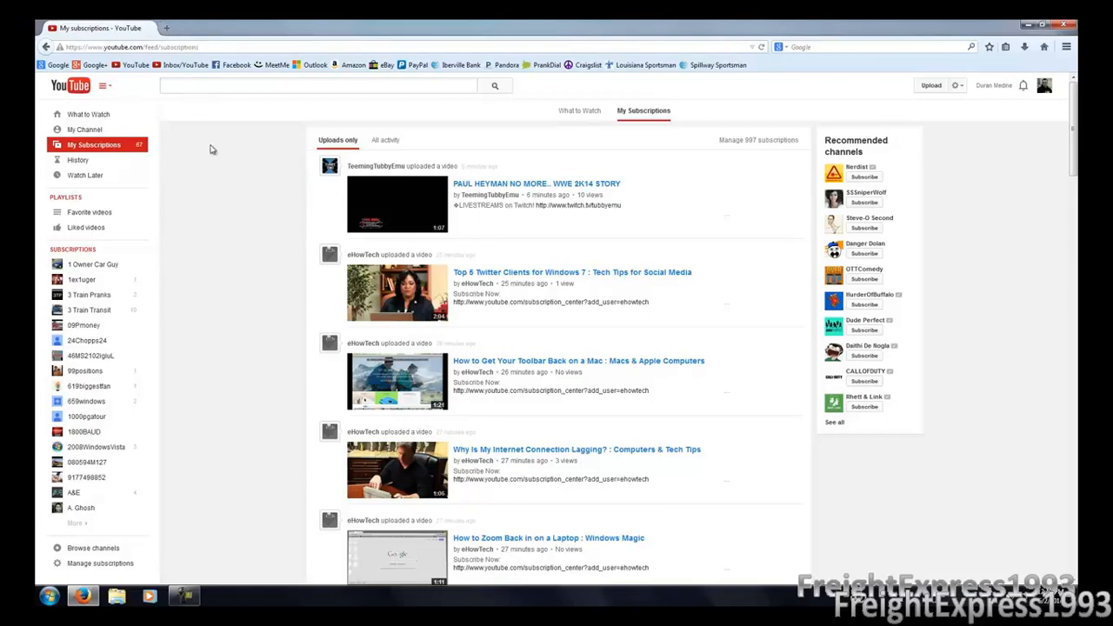
mouse_move(224, 116)
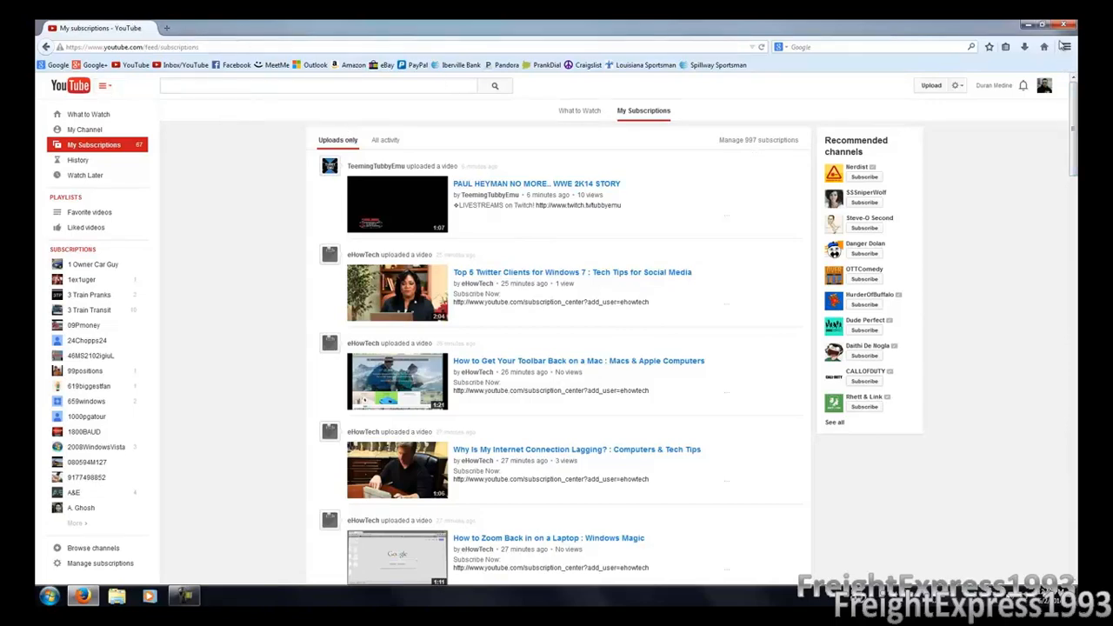
Open the Firefox menu panel and enter Customize mode
left_click(1066, 47)
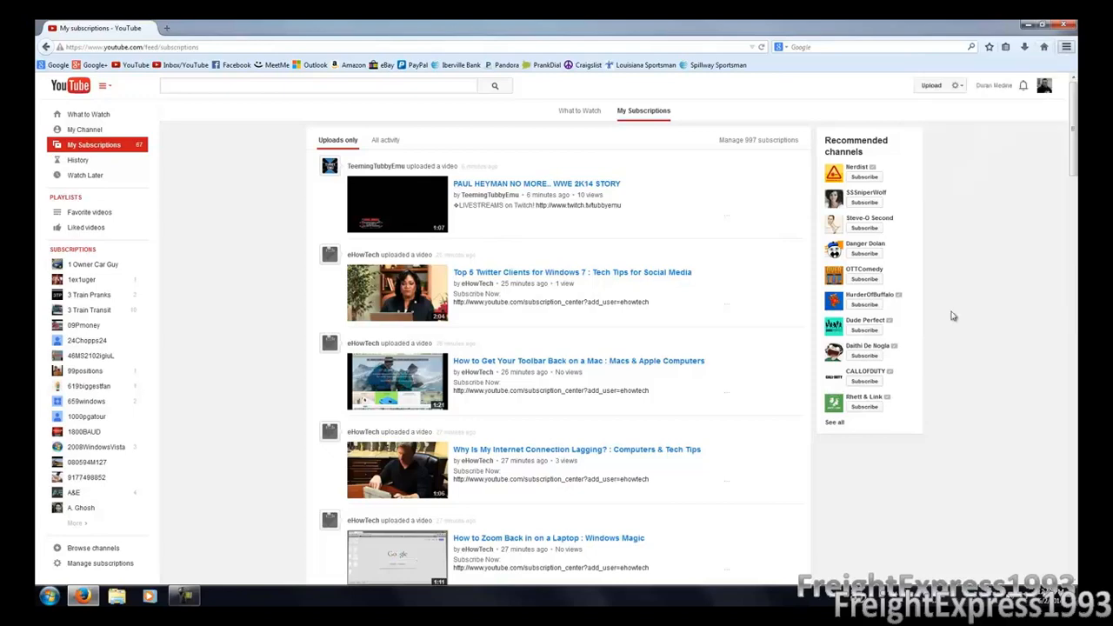
left_click(1052, 47)
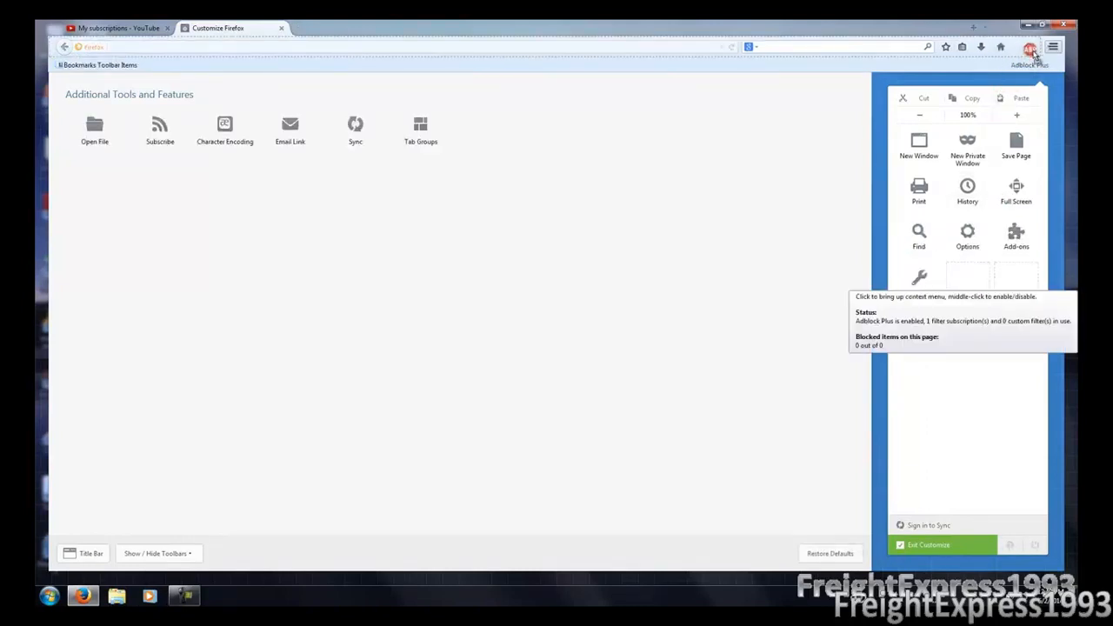
mouse_move(1019, 47)
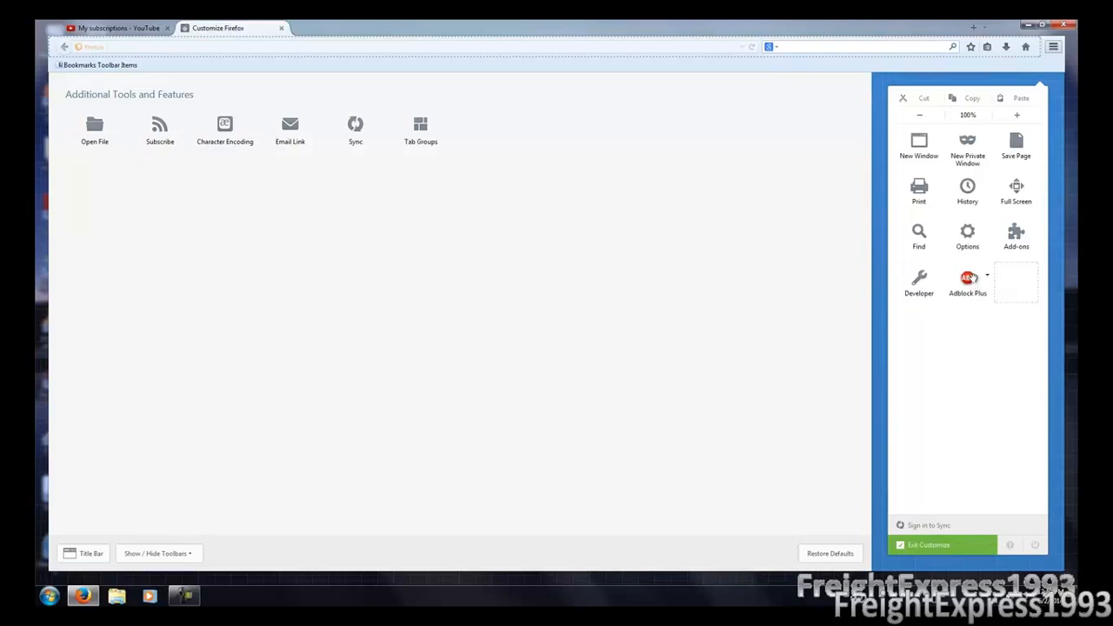
mouse_move(305, 113)
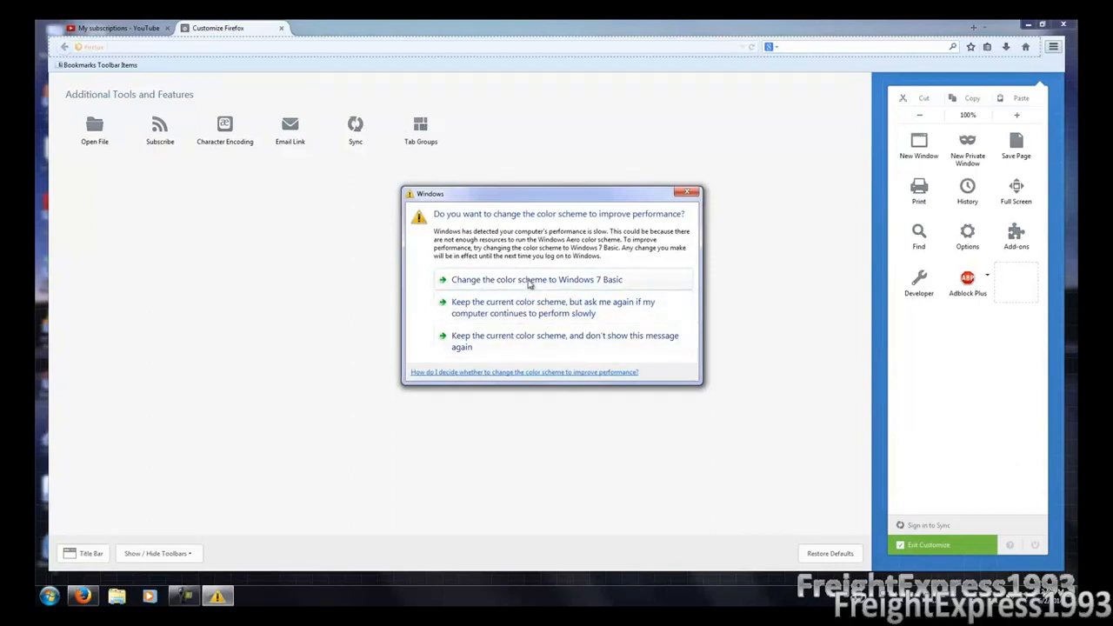
mouse_move(502, 340)
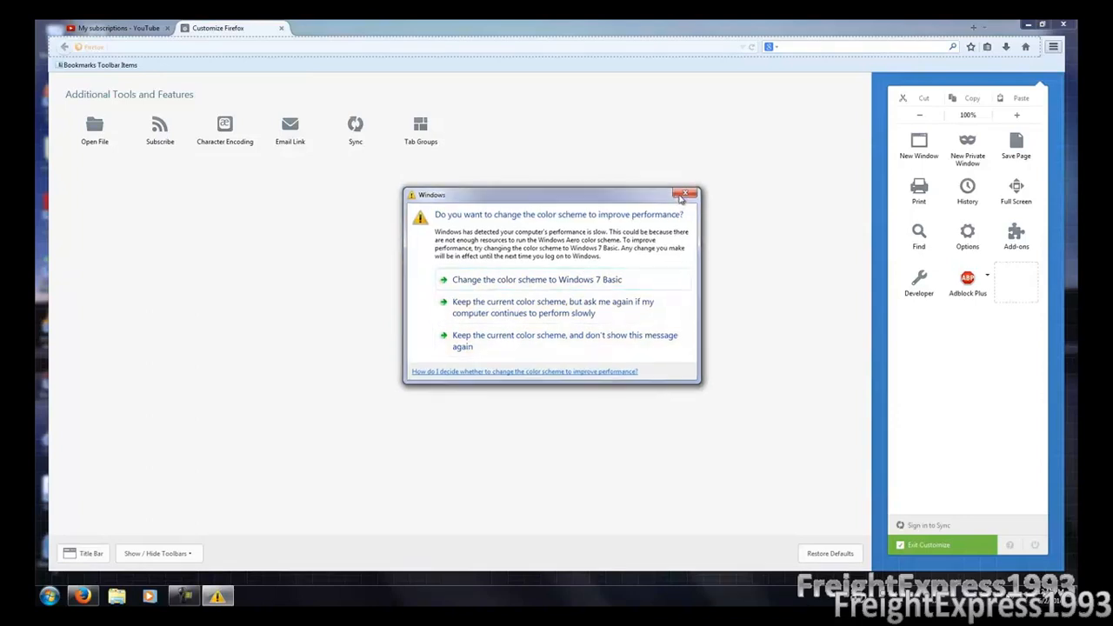
Dismiss the Windows colour scheme prompt and place Tab Groups in the menu panel
left_click(688, 194)
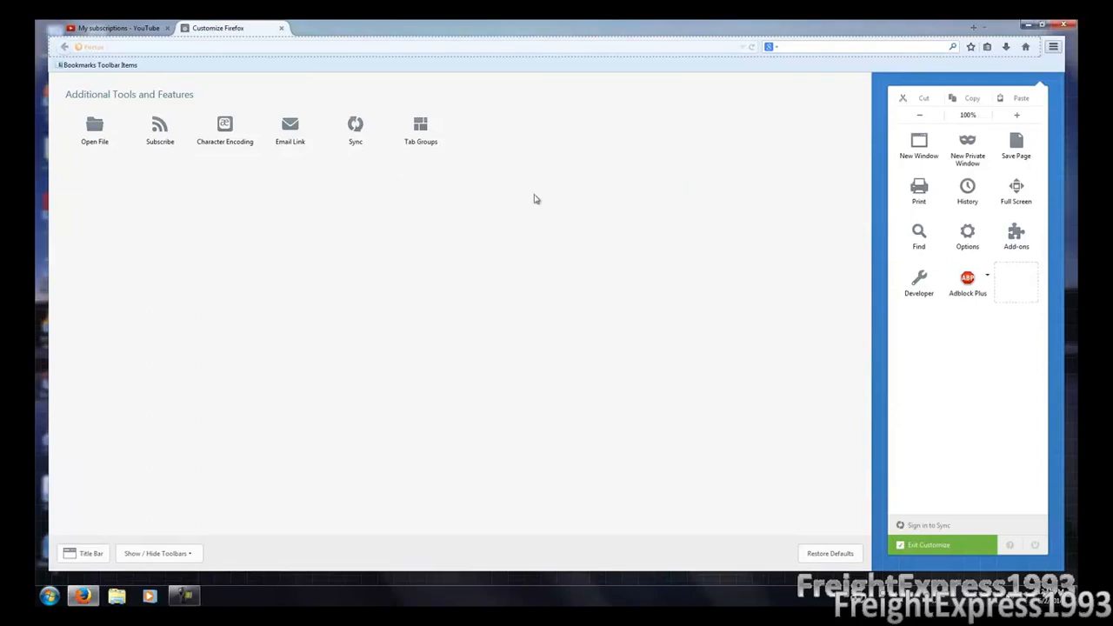
mouse_move(420, 126)
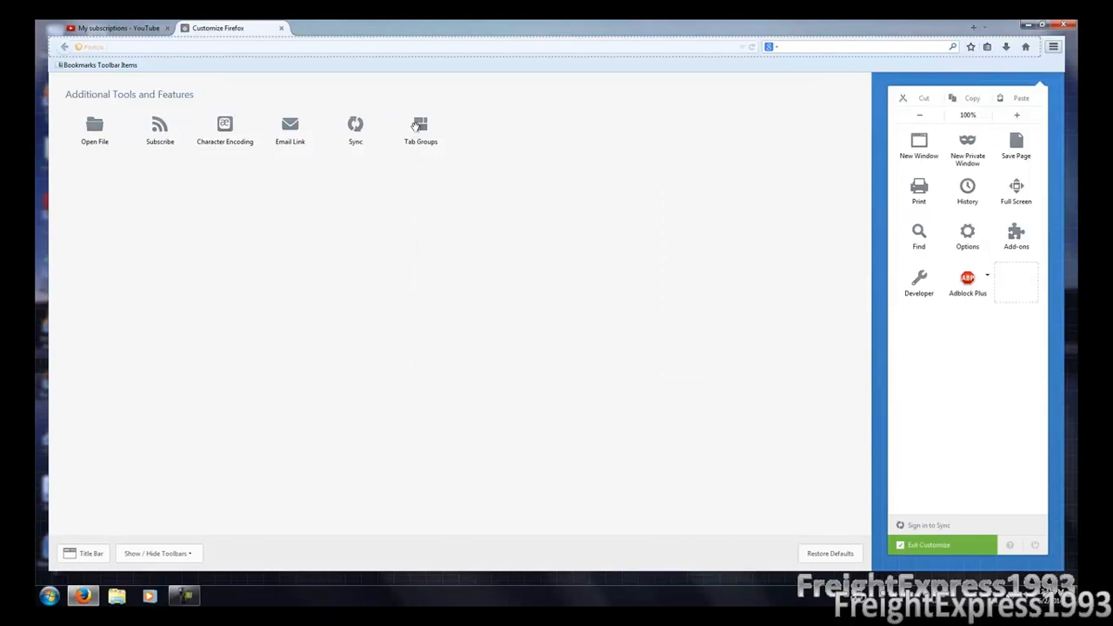
left_click_drag(420, 131, 739, 283)
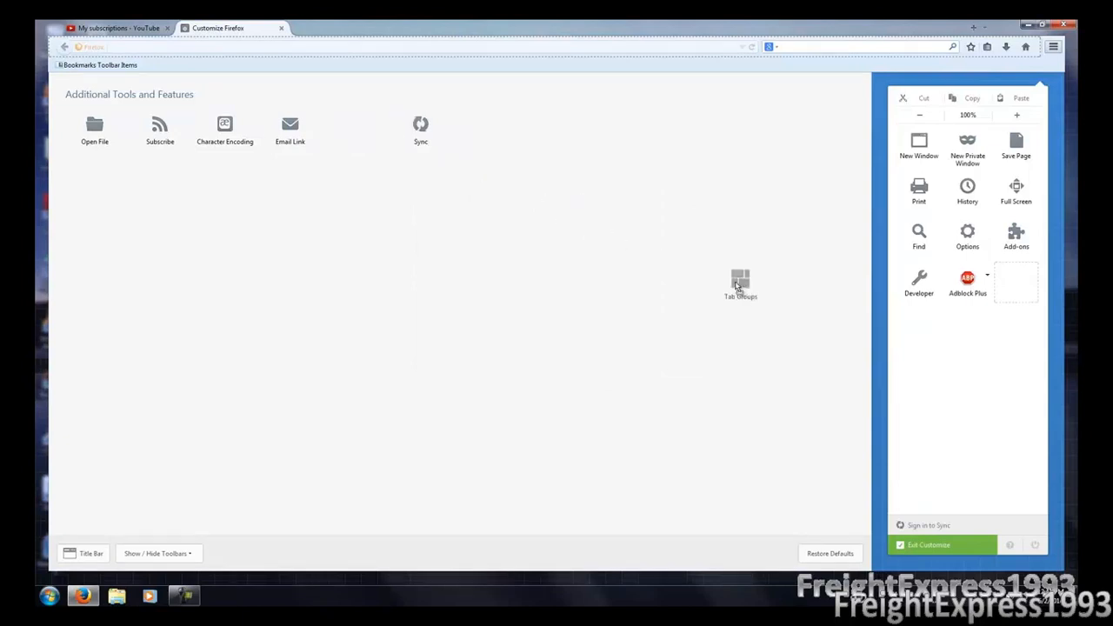
left_click_drag(740, 285, 1011, 293)
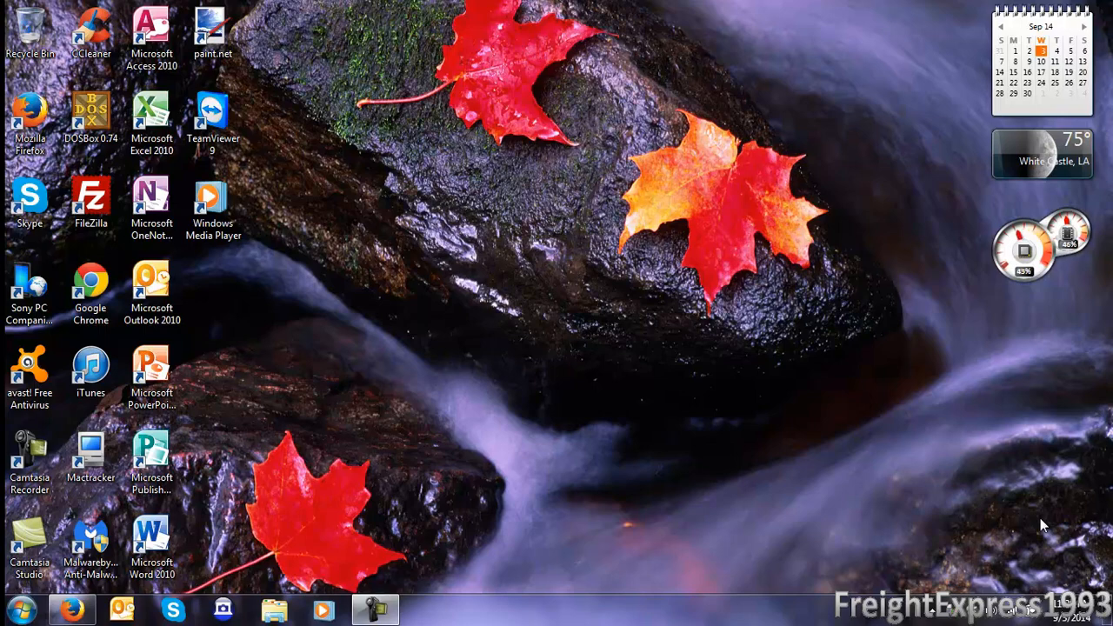
Bring Firefox back and scroll the Internet Arcade page down to the game banners
left_click(71, 609)
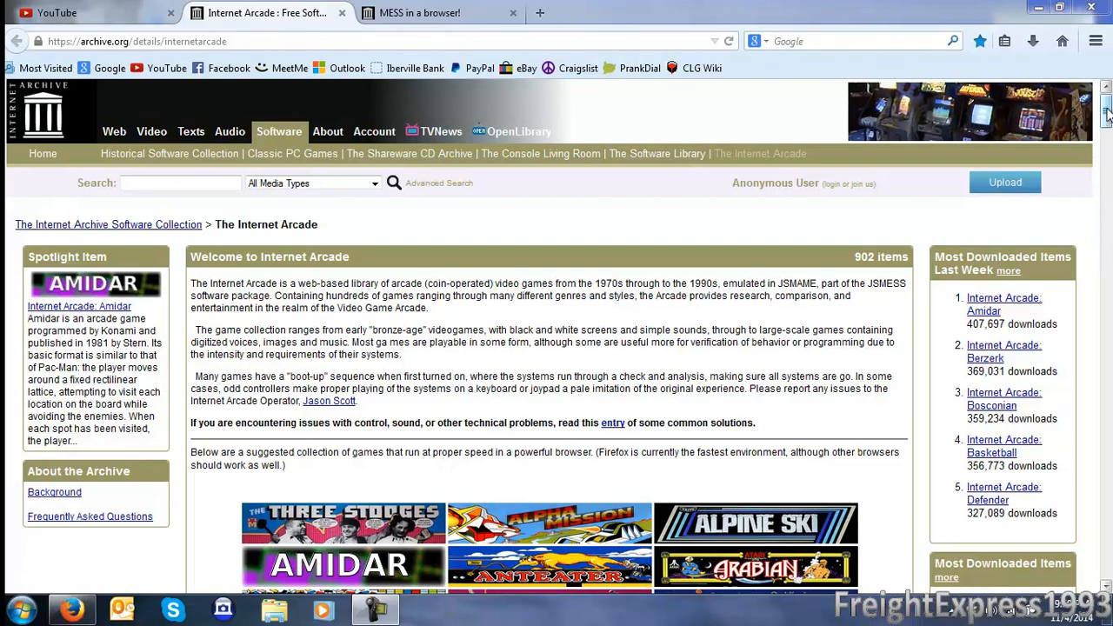
scroll("down", 3)
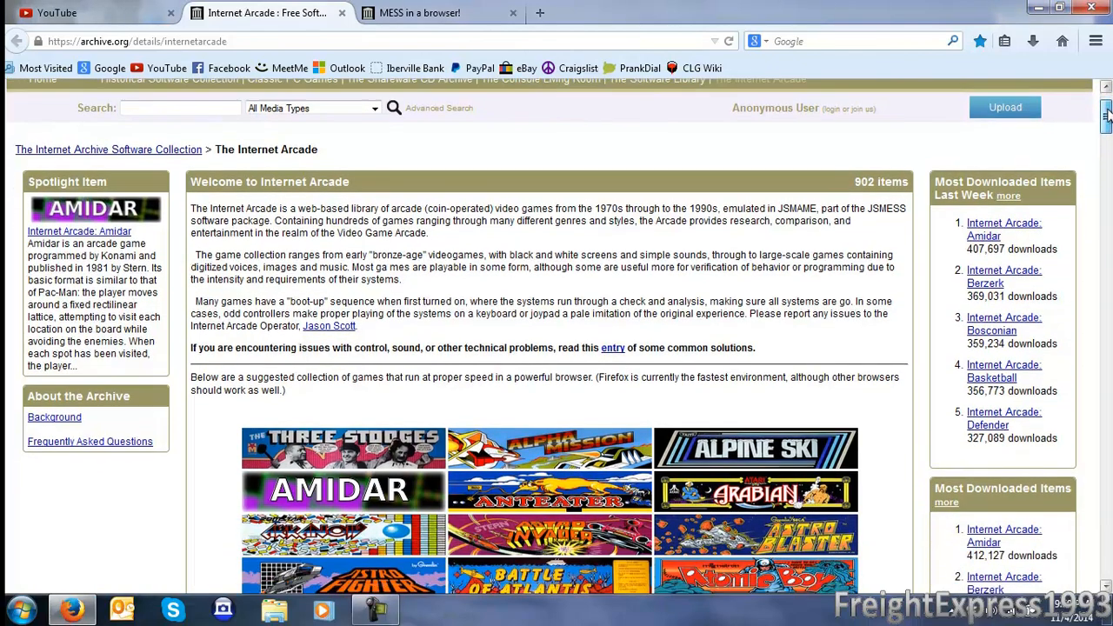
scroll("down", 3)
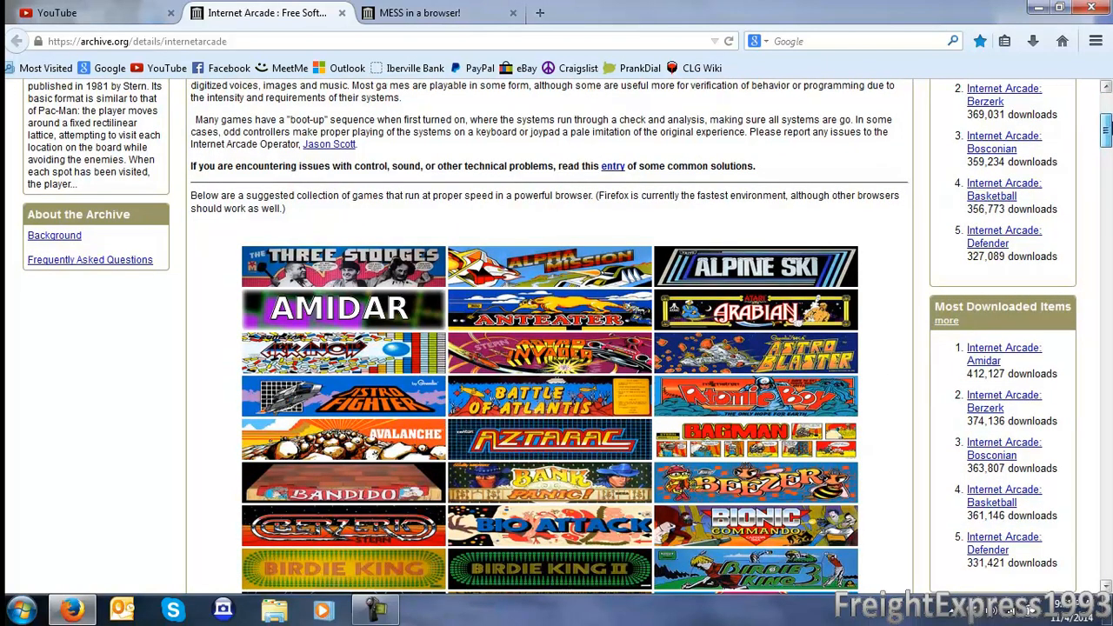
scroll("down", 3)
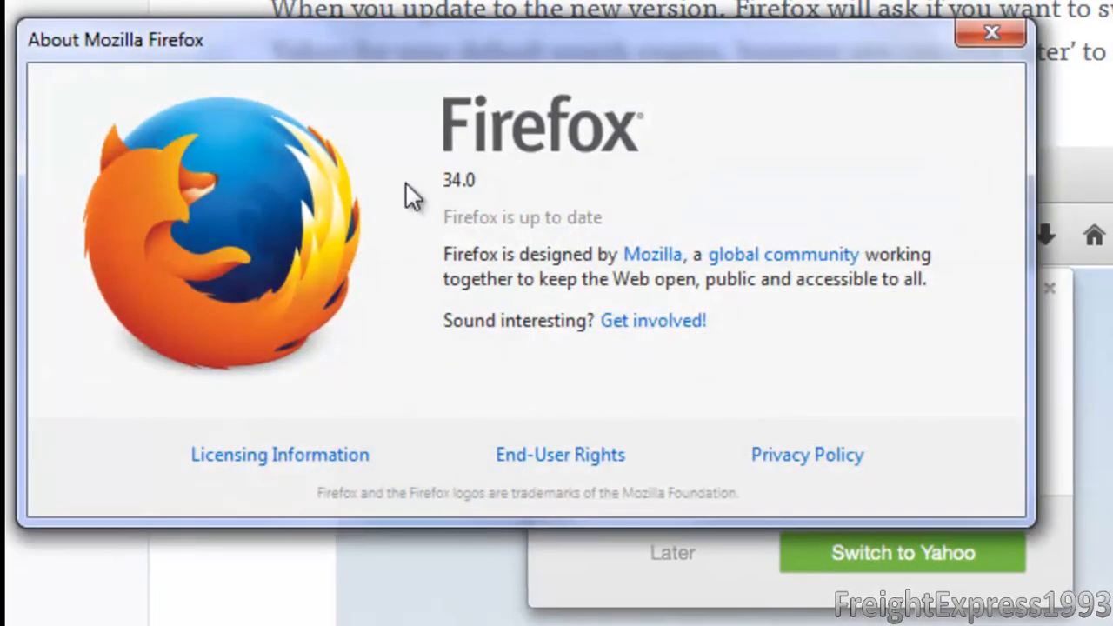
mouse_move(990, 33)
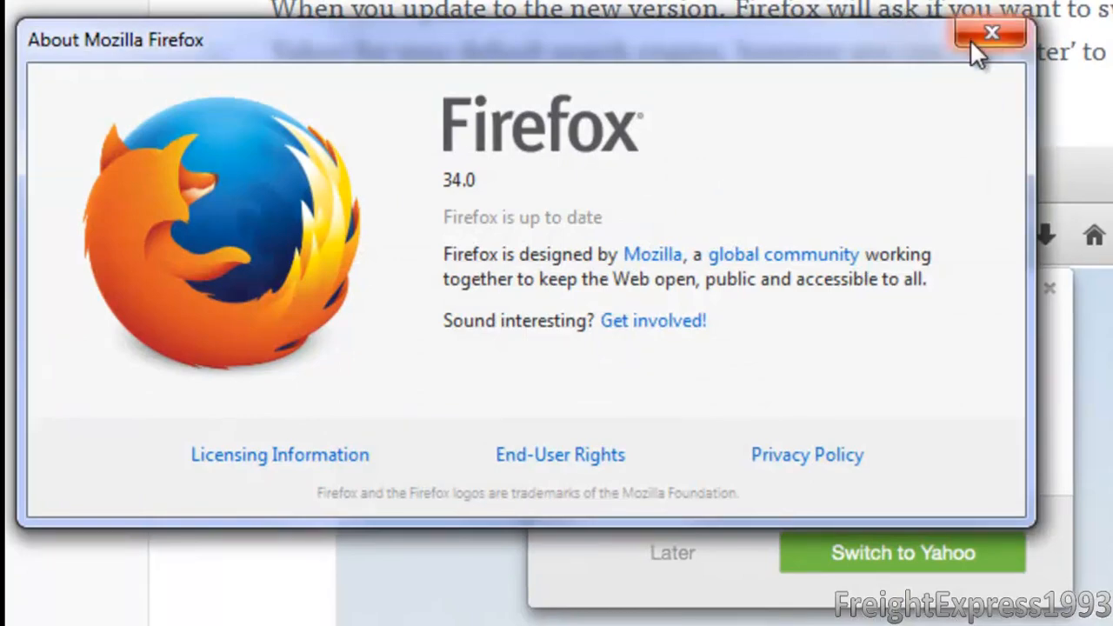
mouse_move(992, 32)
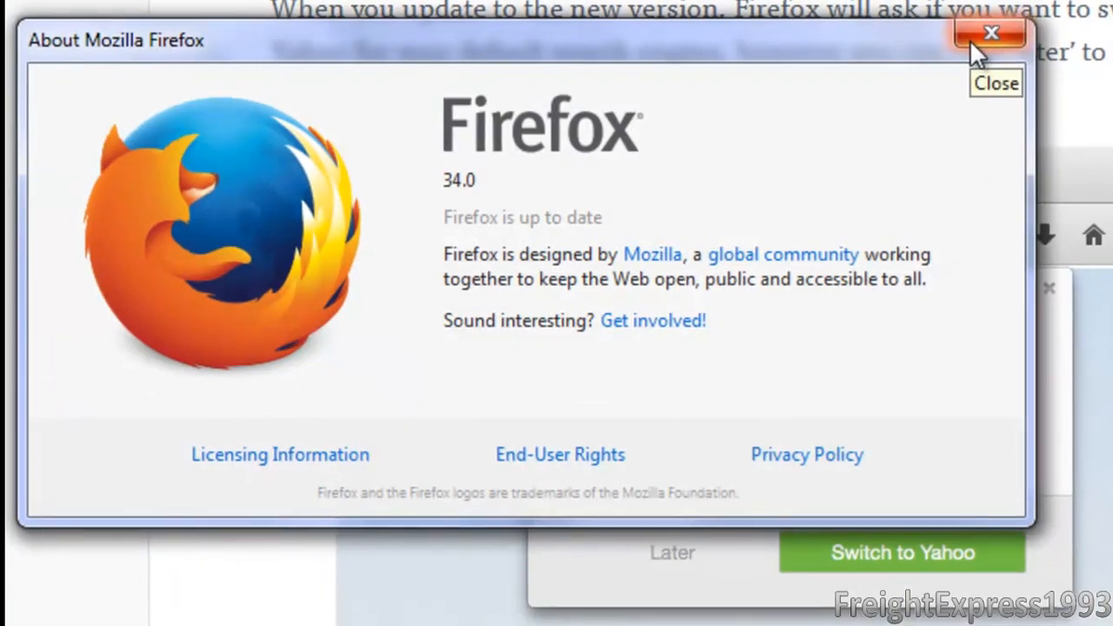
Close the About Mozilla Firefox window showing version 34.0
left_click(991, 33)
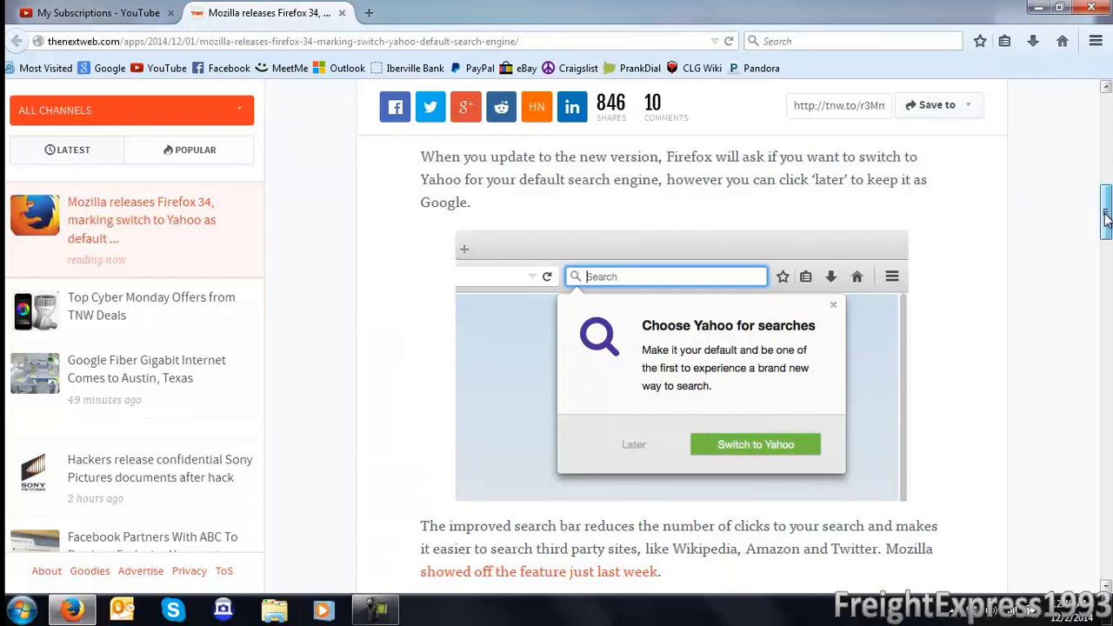
scroll("up", 3)
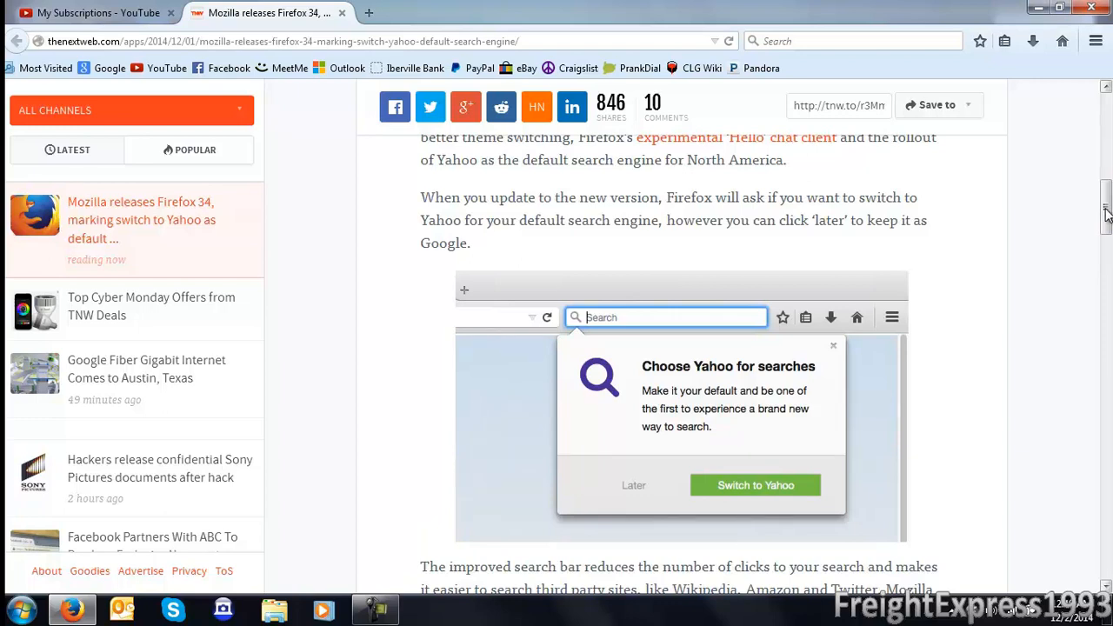
mouse_move(889, 377)
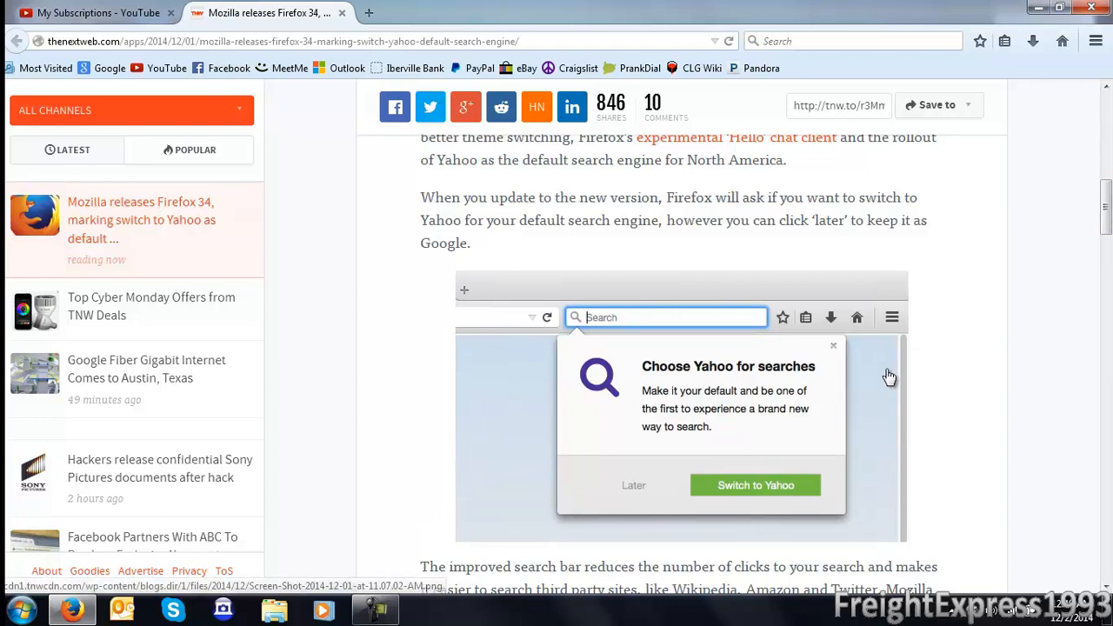
mouse_move(643, 492)
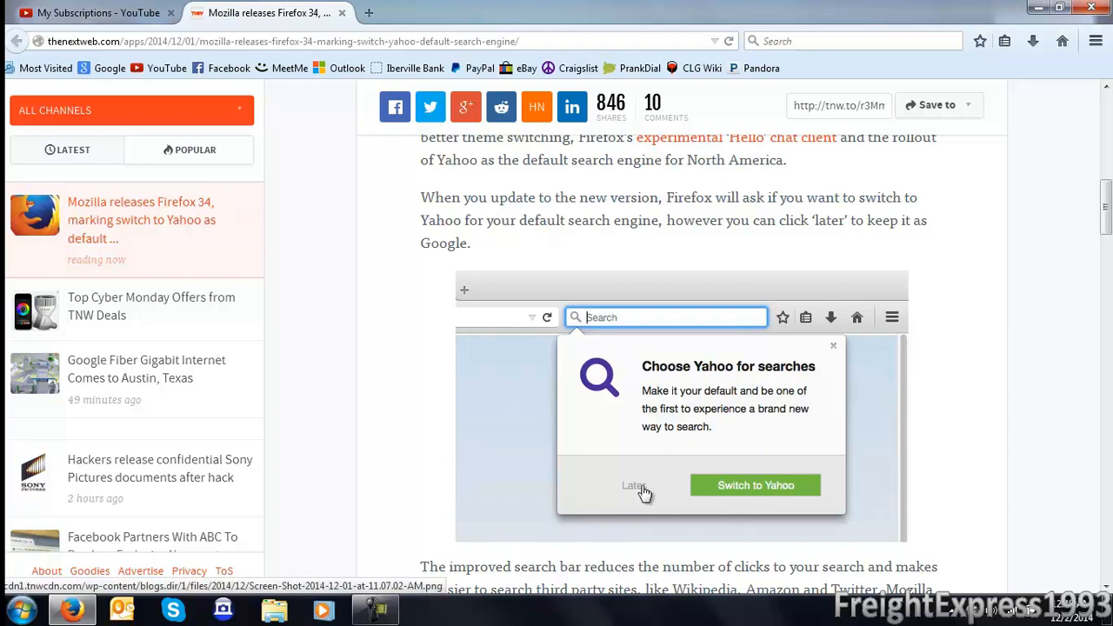
mouse_move(642, 437)
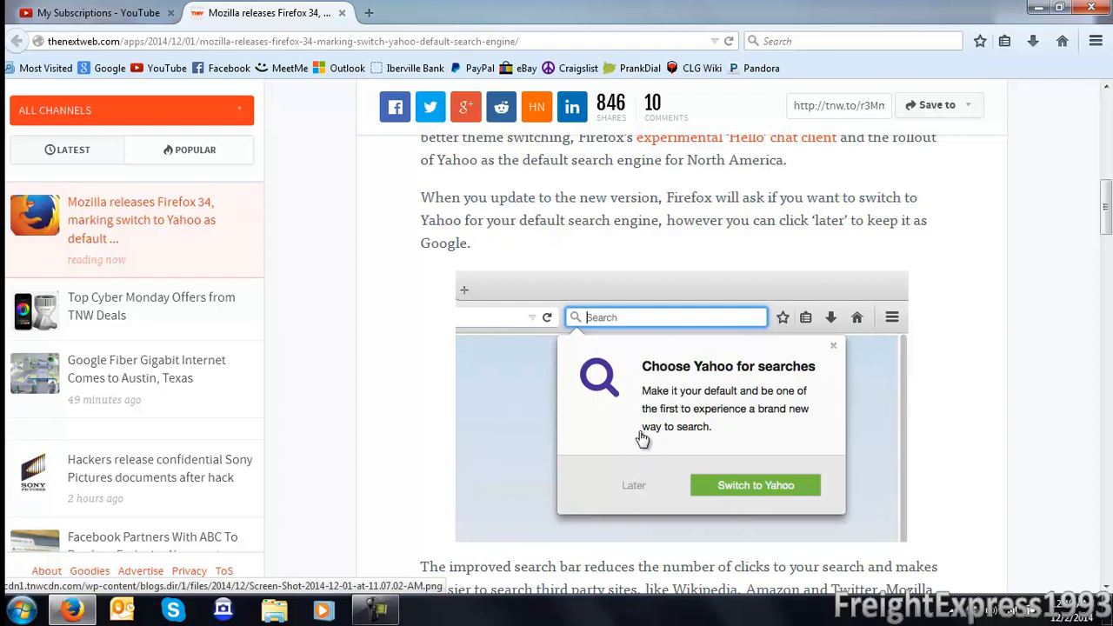
mouse_move(624, 444)
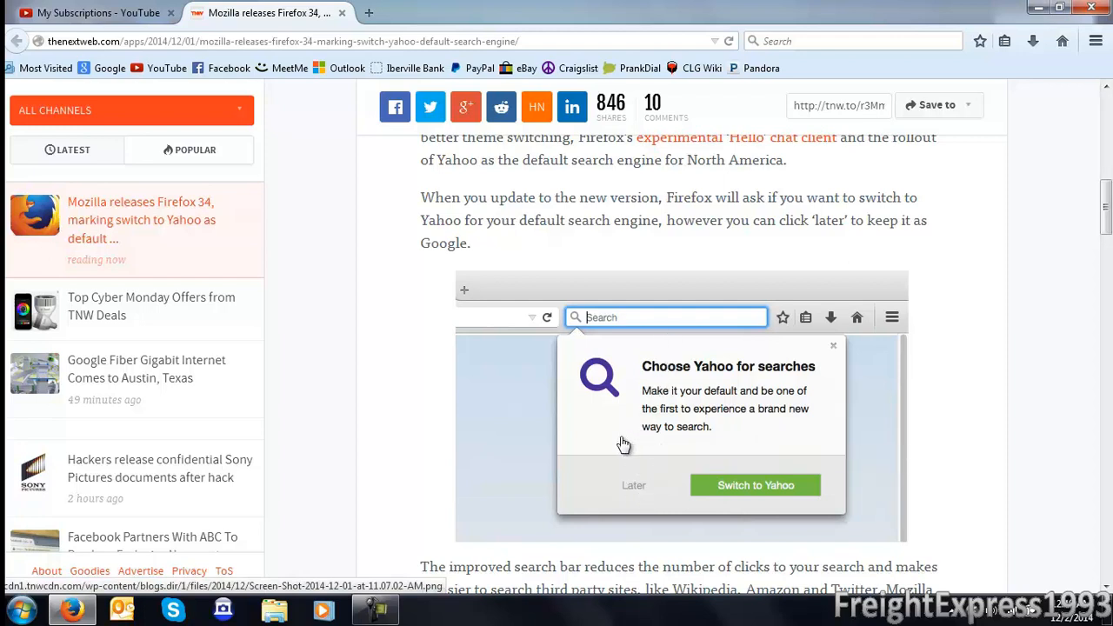
mouse_move(621, 501)
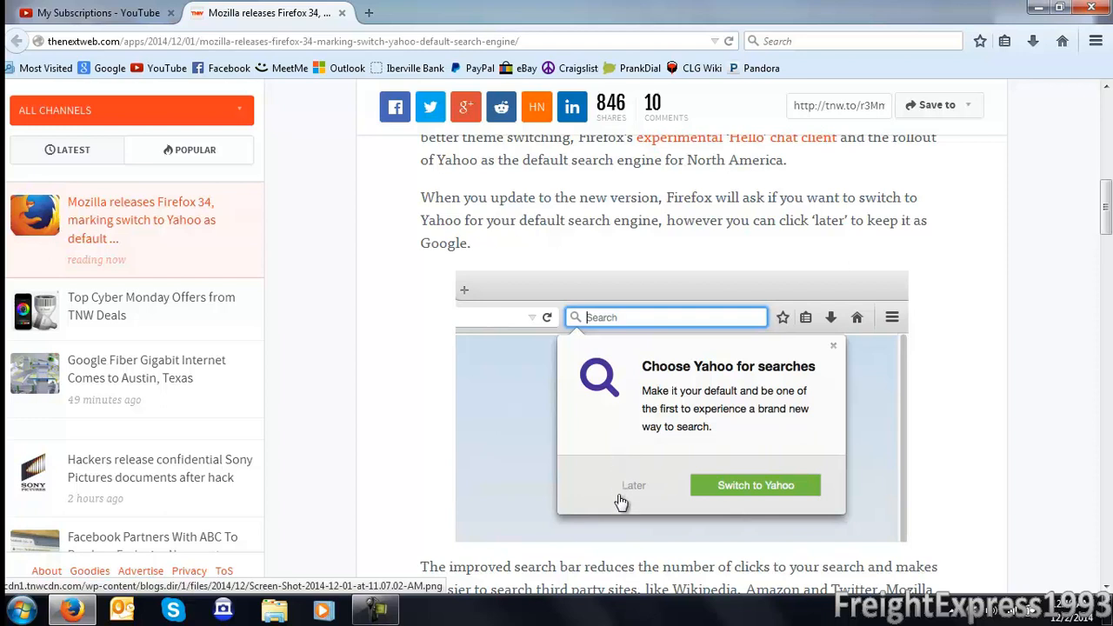